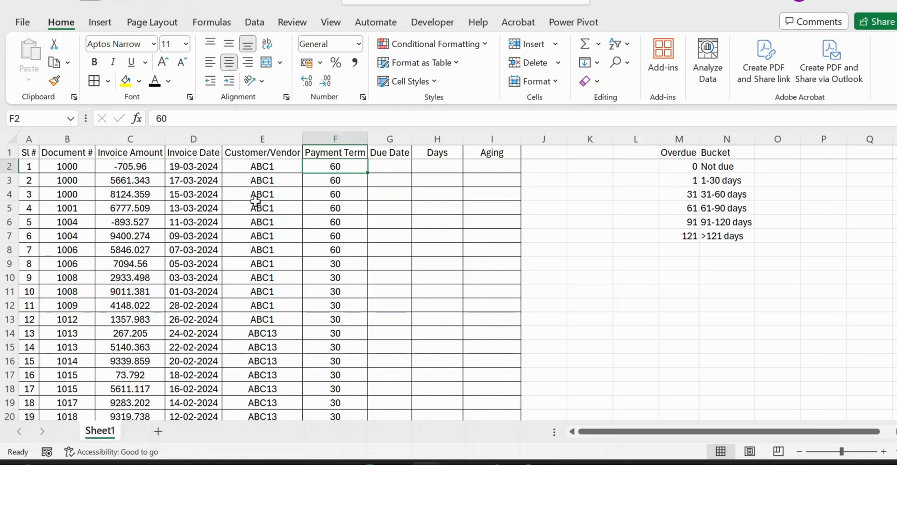
mouse_move(296, 185)
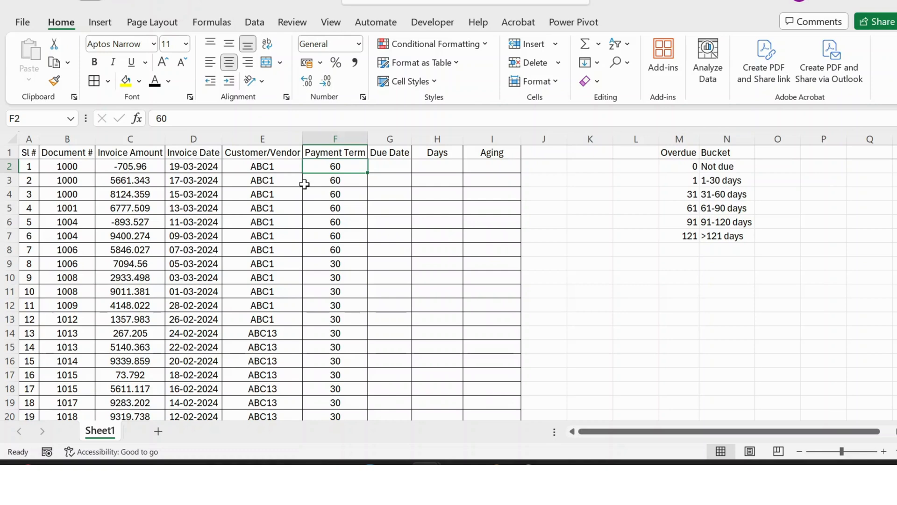
mouse_move(83, 152)
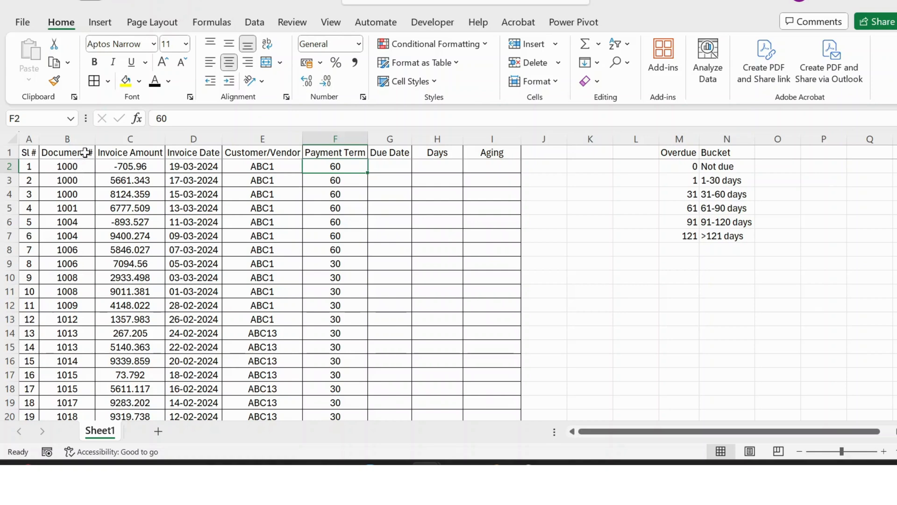
mouse_move(161, 153)
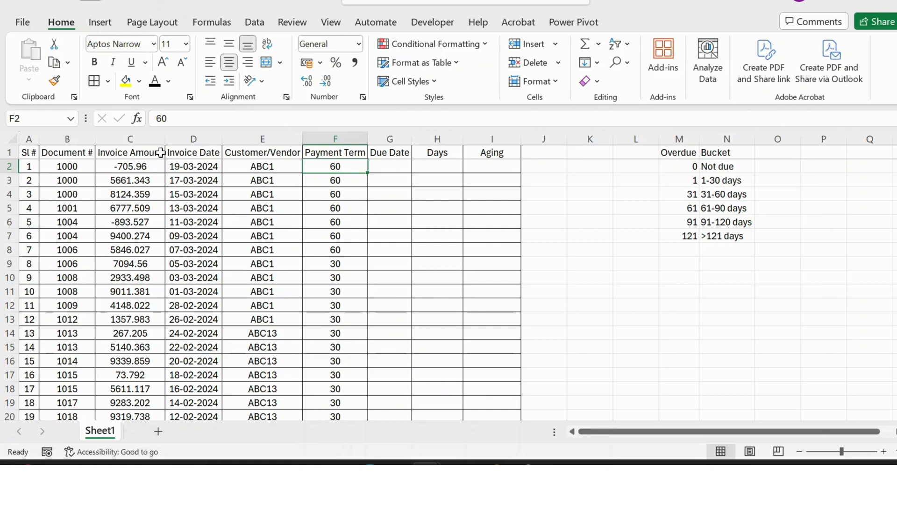
Enter the first due date in G2 as invoice date plus payment term (=D2+F2)
left_click(262, 152)
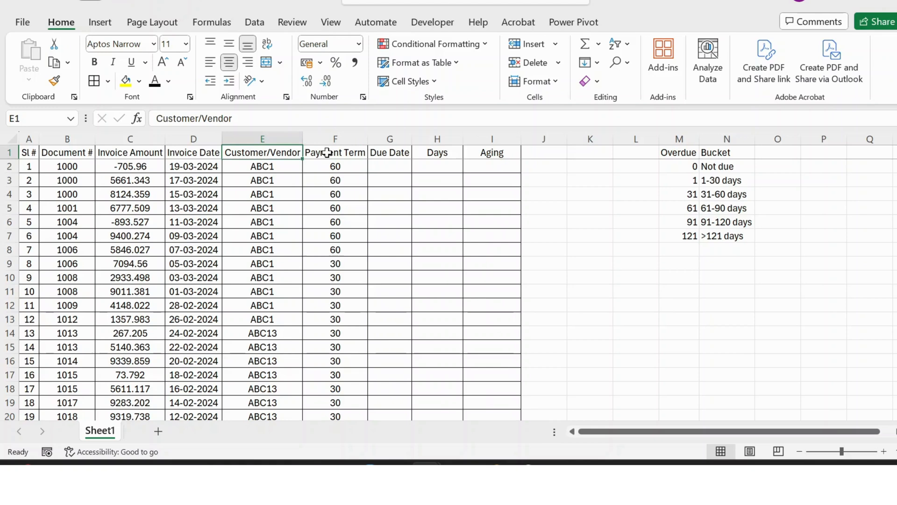
left_click(335, 153)
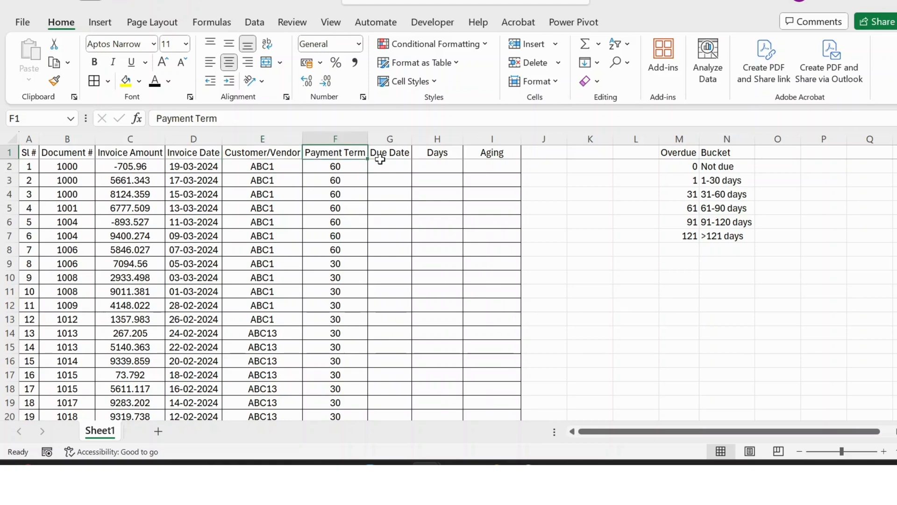
left_click(390, 167)
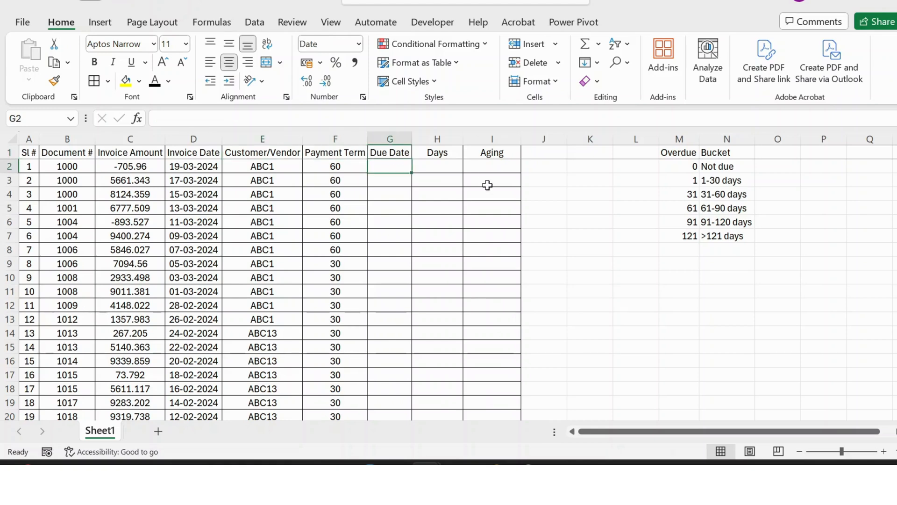
type("=")
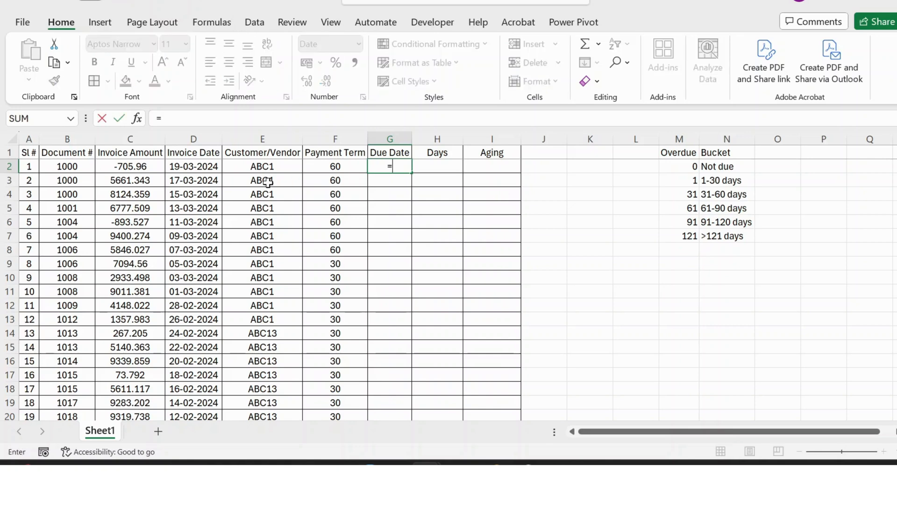
left_click(193, 167)
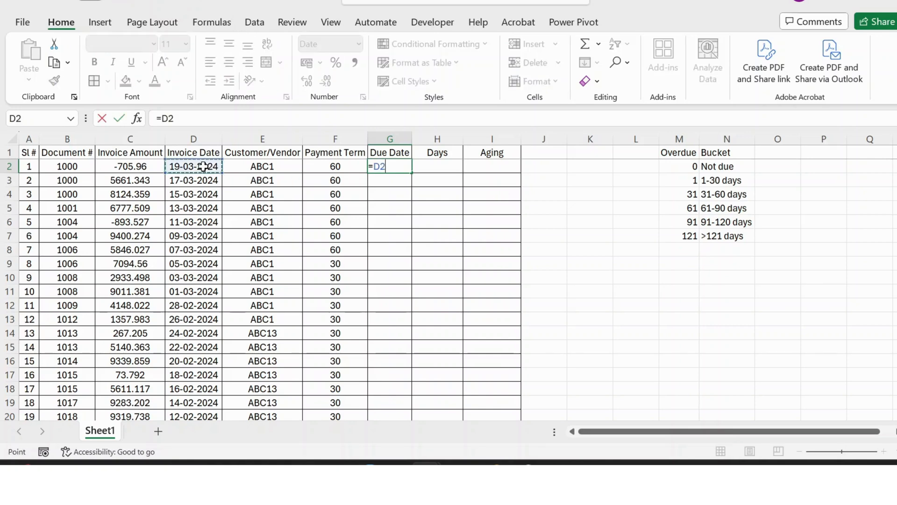
type("+")
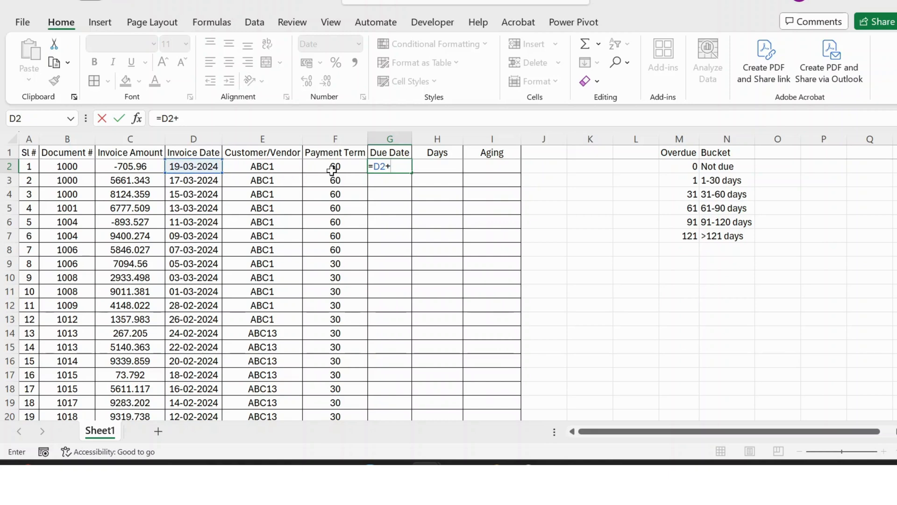
key("Enter")
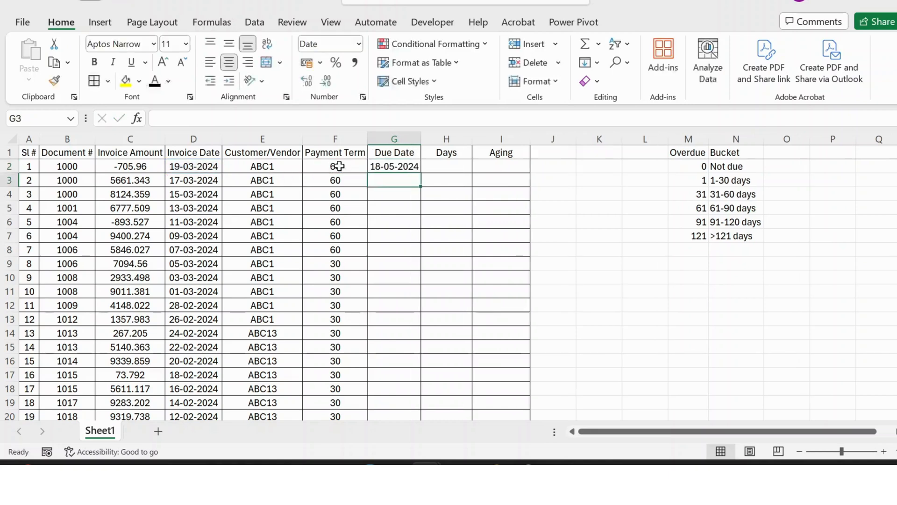
Copy the due date formula down column G for all invoices
left_click(394, 167)
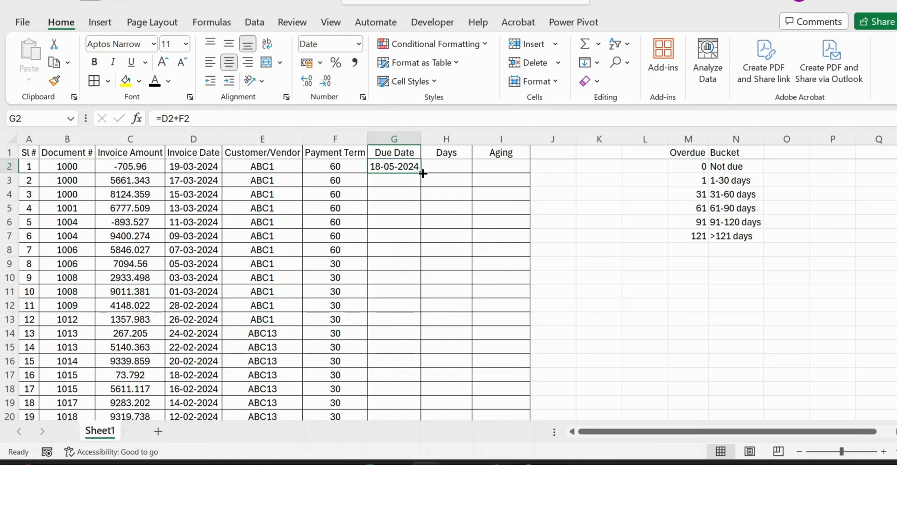
left_click_drag(394, 166, 394, 416)
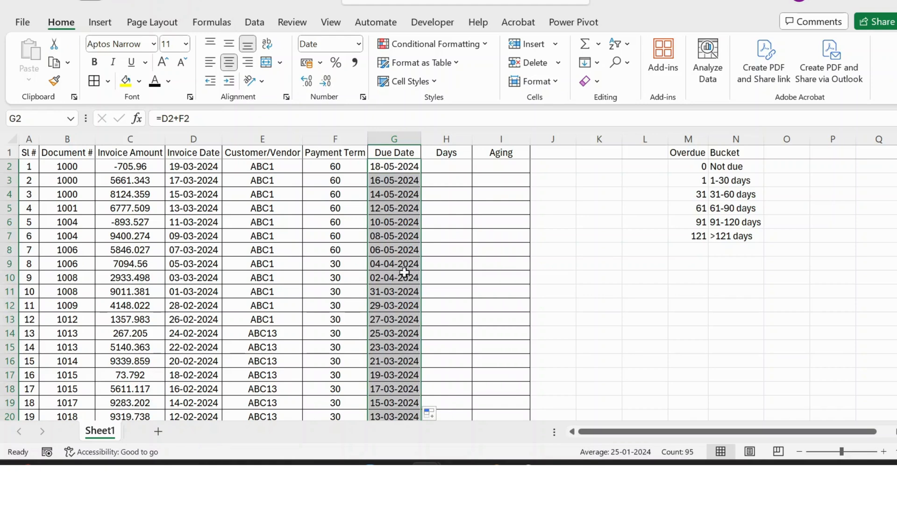
mouse_move(445, 171)
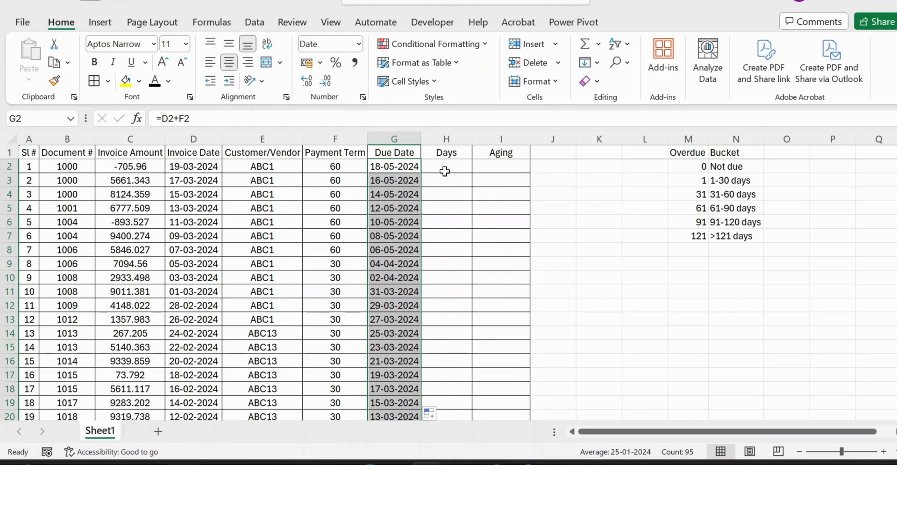
Rename the Days column heading in H1 to Aging
left_click(447, 166)
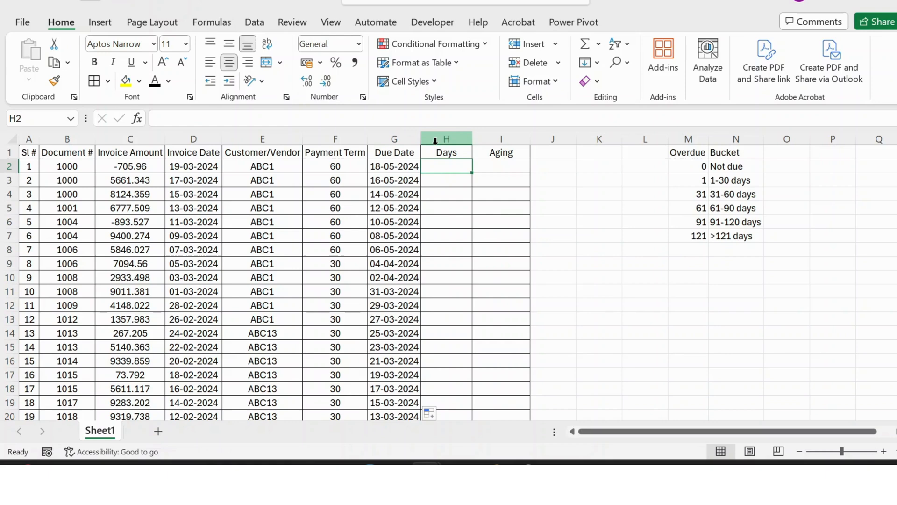
left_click(447, 152)
type("Ag")
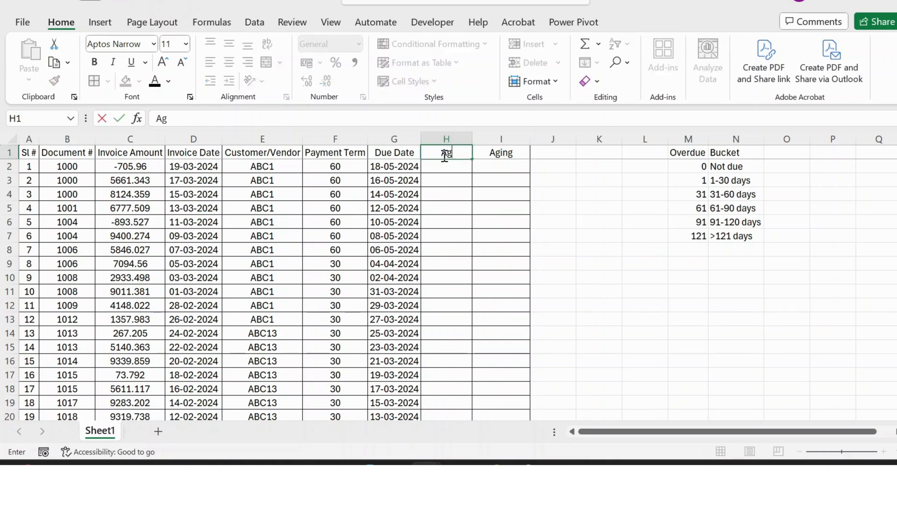
key("Enter")
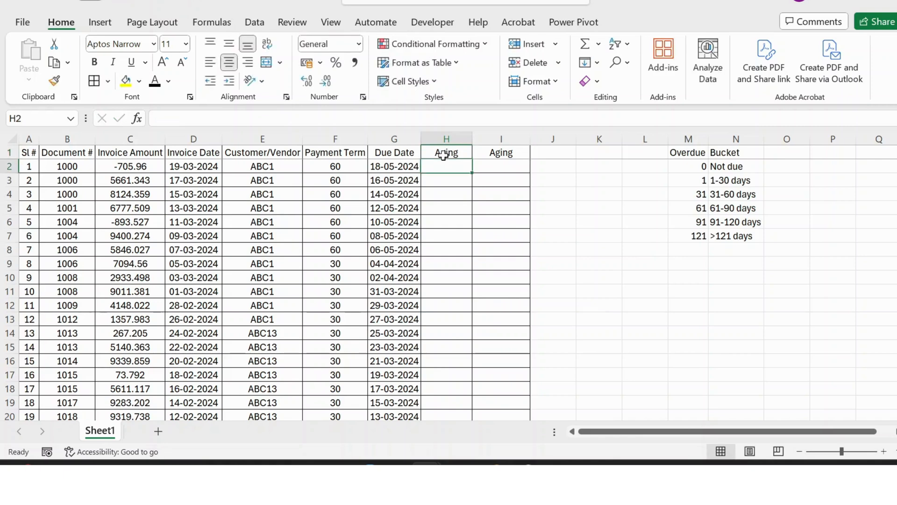
Enter =TODAY()-G2 in H2 as the first invoice's aging
type("=")
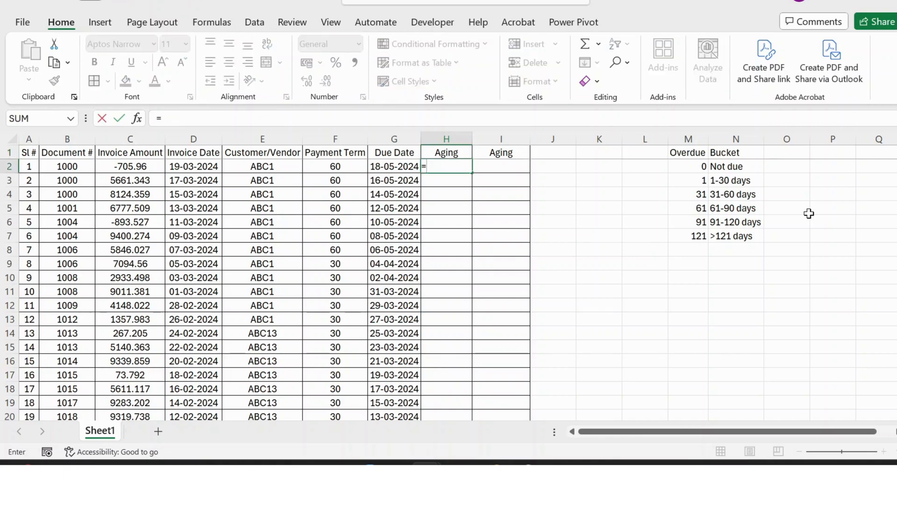
type("t")
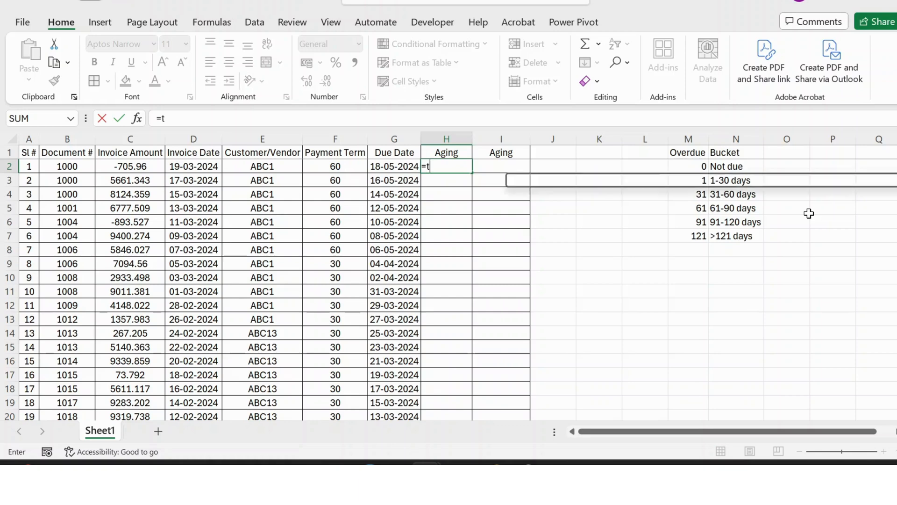
type("o")
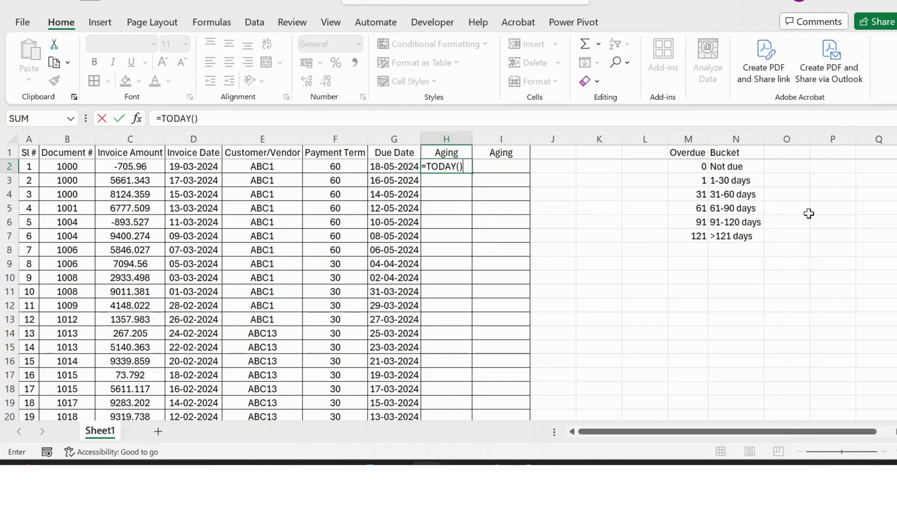
type("-")
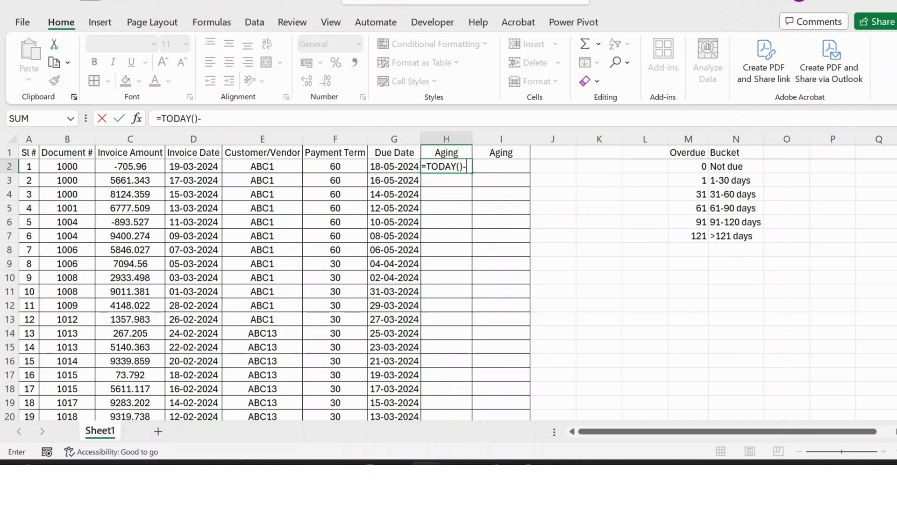
left_click(394, 166)
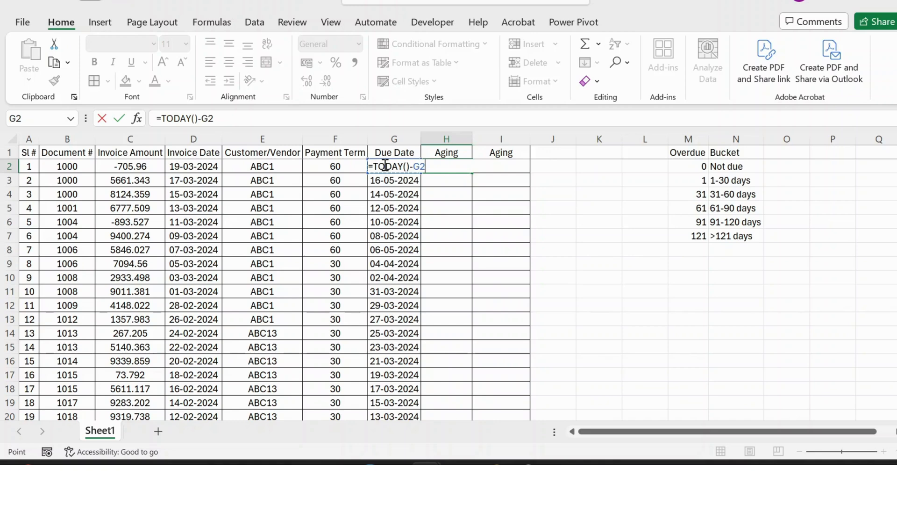
key("Enter")
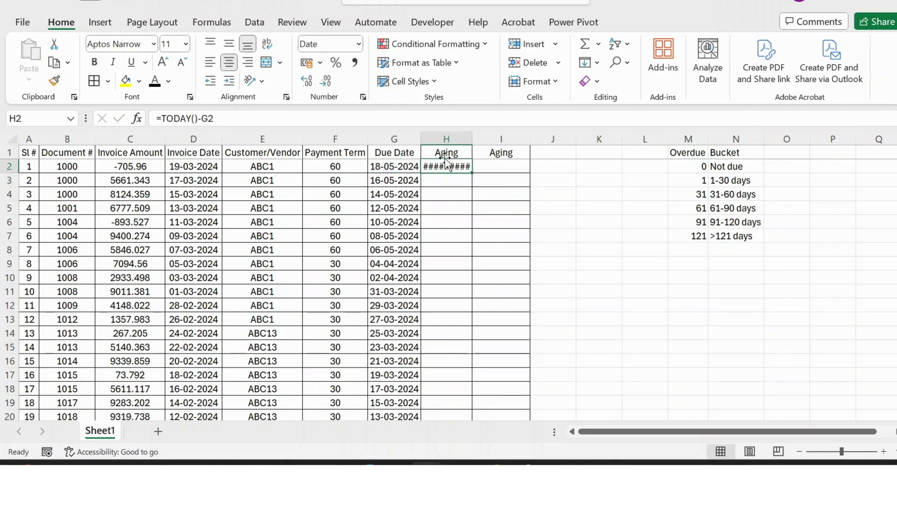
mouse_move(359, 56)
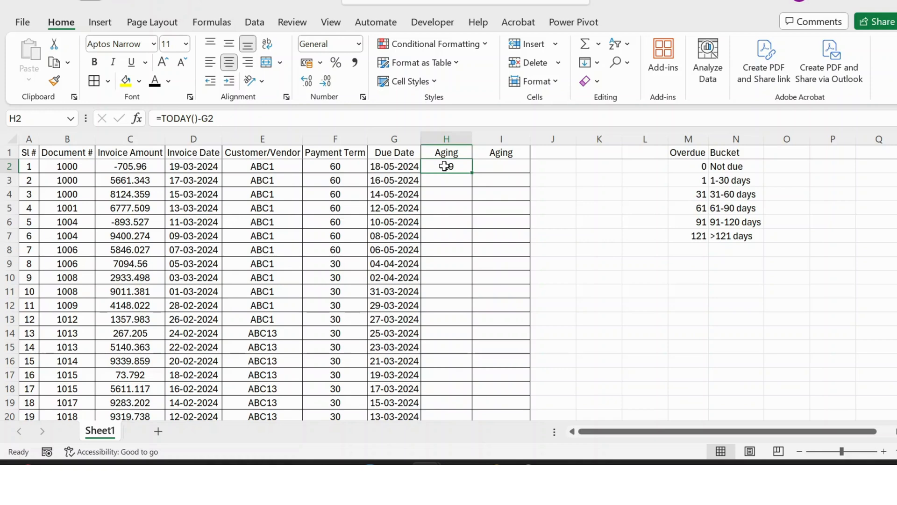
Show H2 in General format so the aging reads -19 days instead of a date
key("Enter")
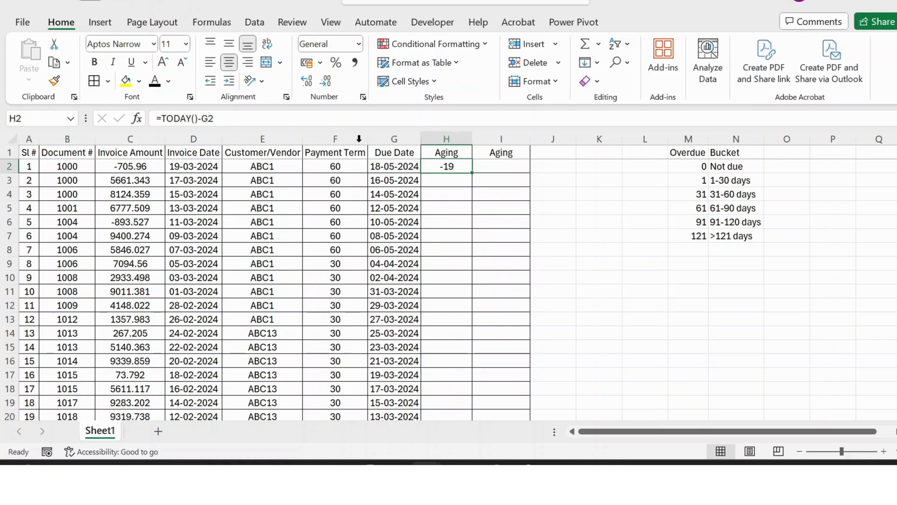
mouse_move(160, 118)
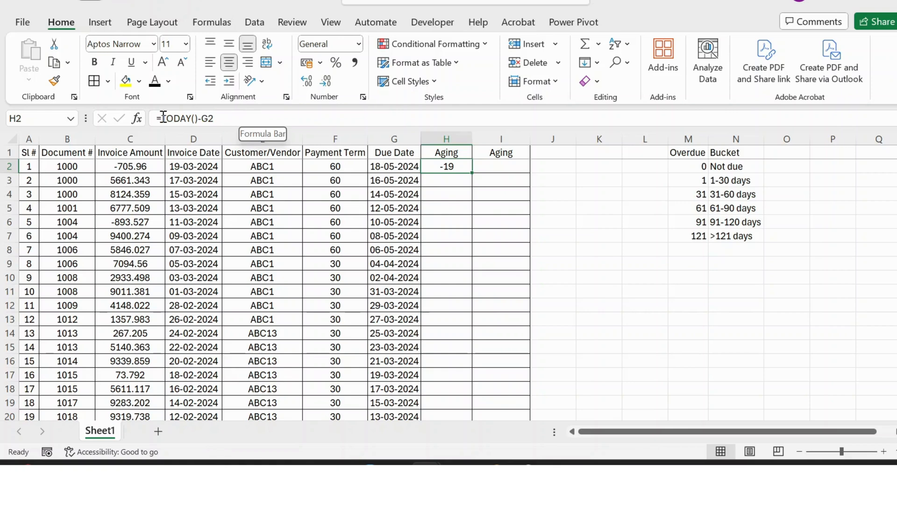
Wrap H2 in =IF(TODAY()-G2<0,0,TODAY()-G2) so not-yet-due invoices show 0
type("if")
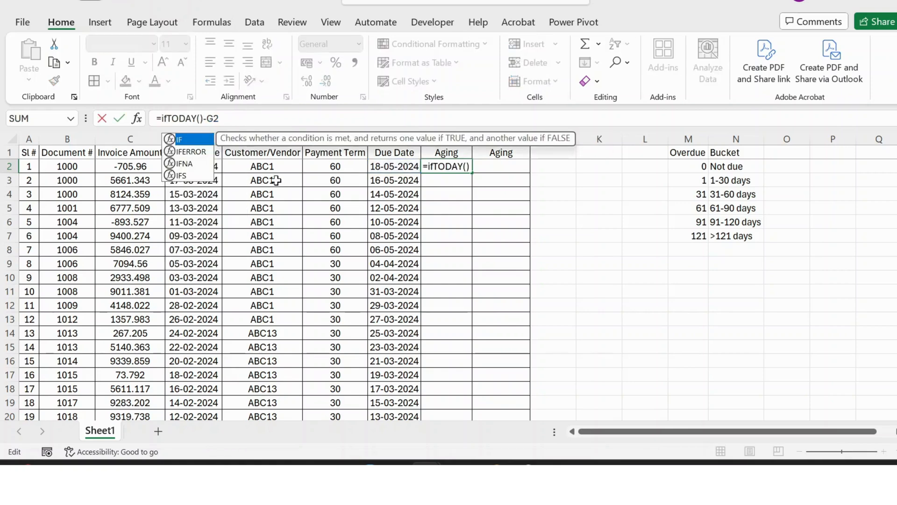
left_click(181, 140)
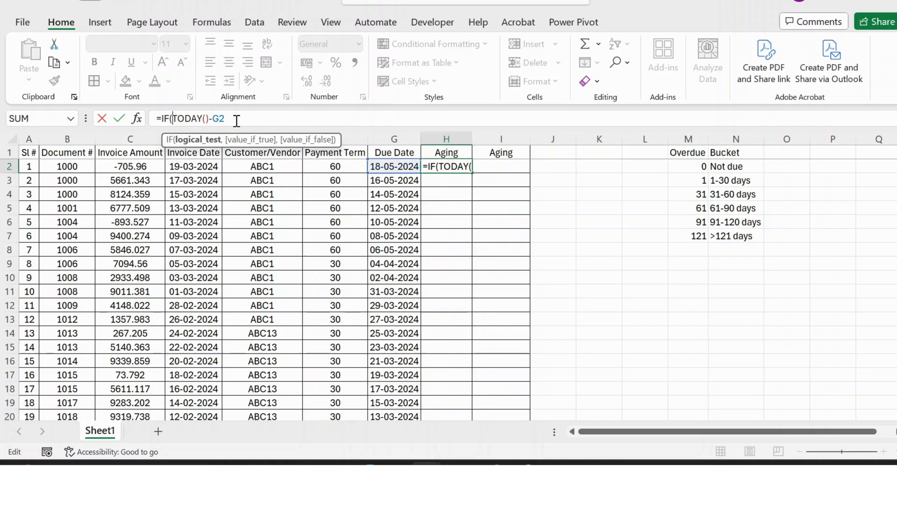
type("<")
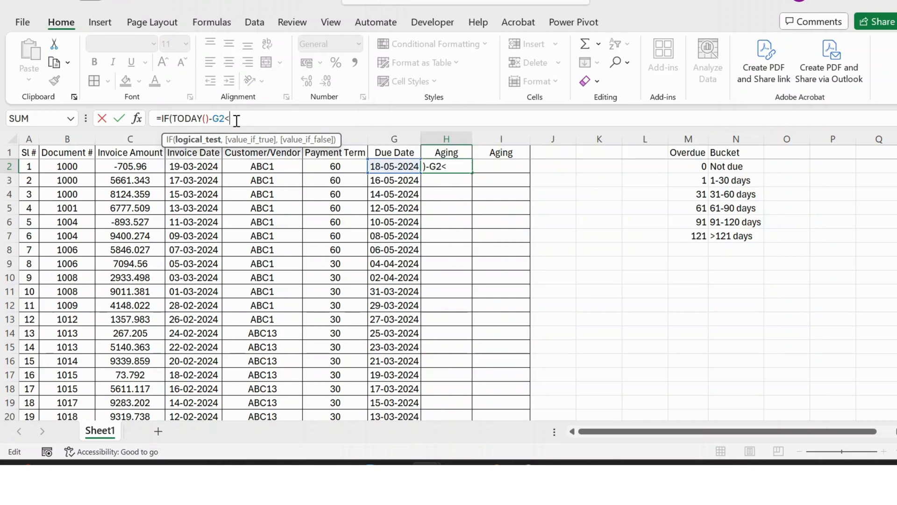
type("0,")
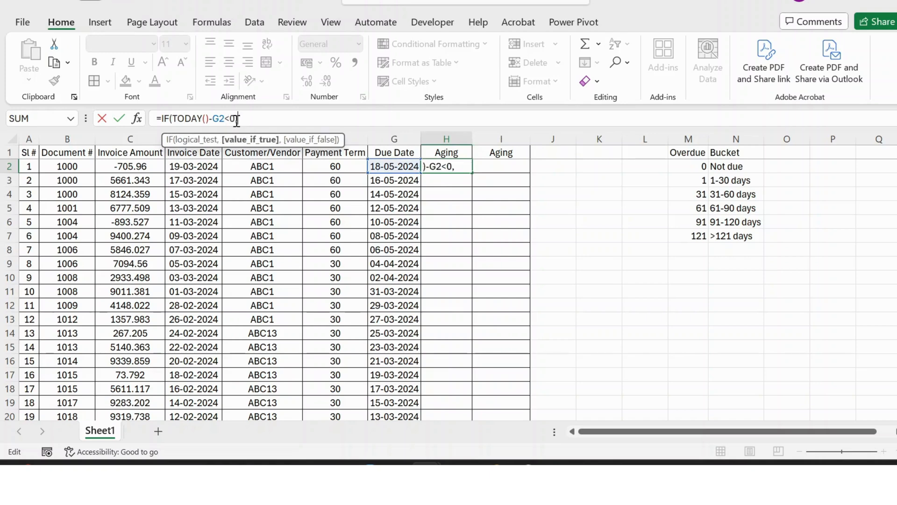
type(",0")
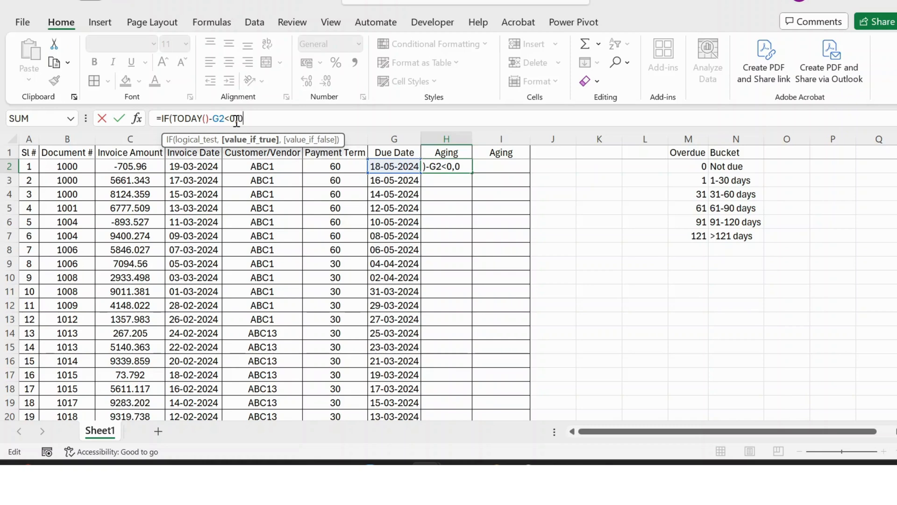
type(",")
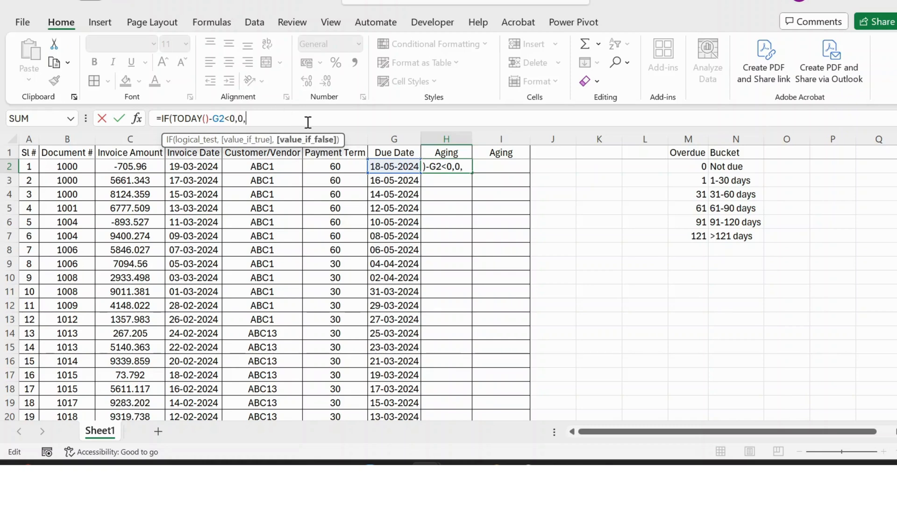
type("to")
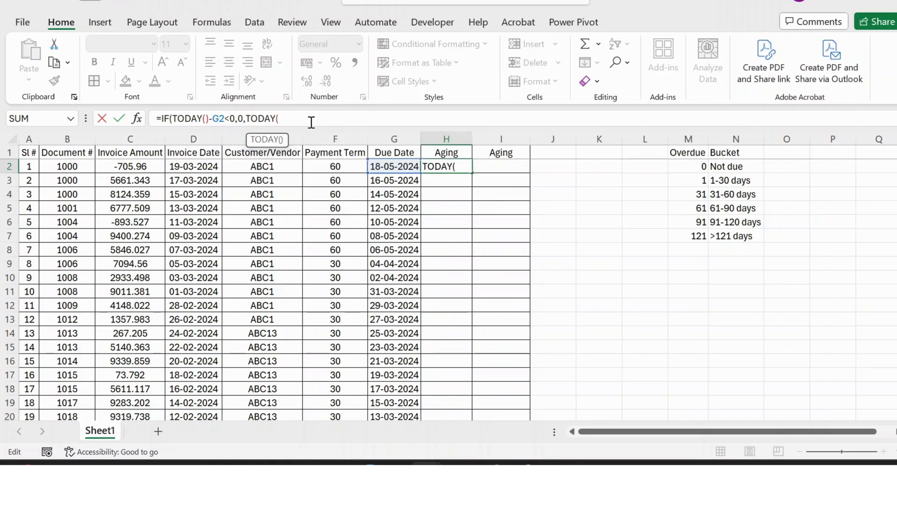
type(")-")
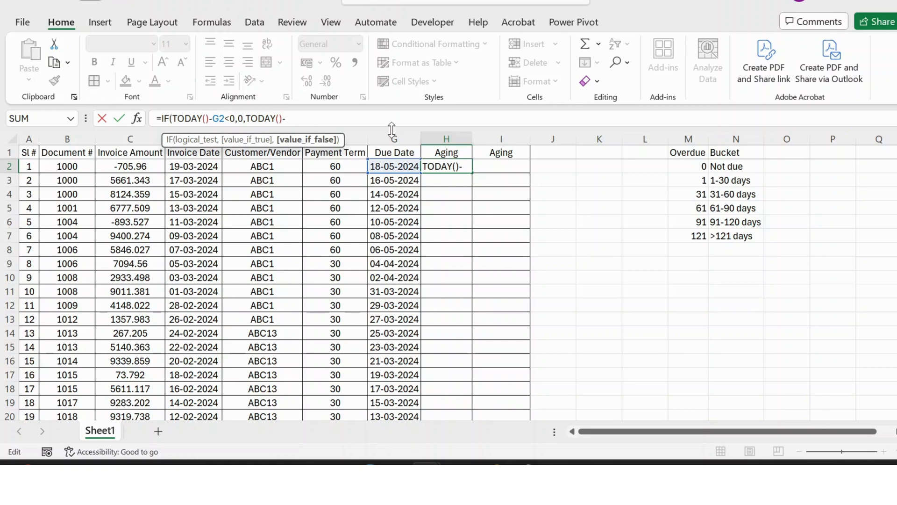
left_click(394, 166)
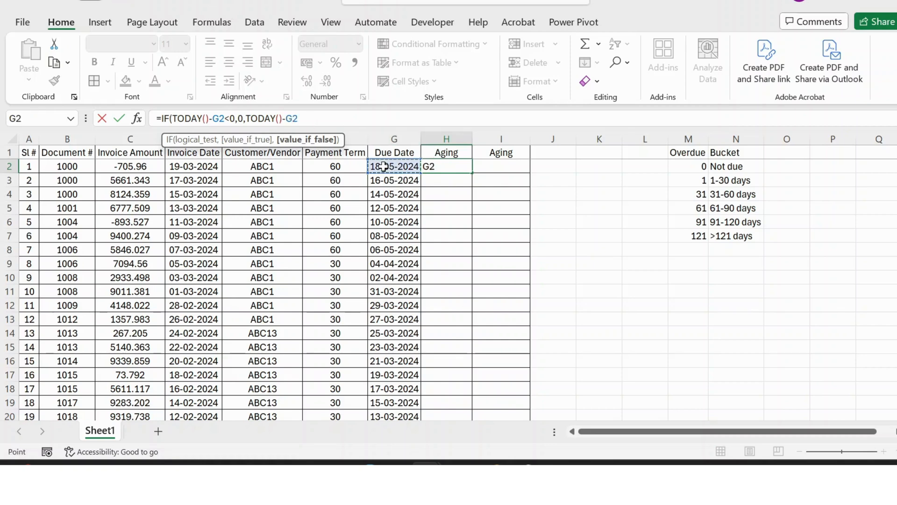
key("Enter")
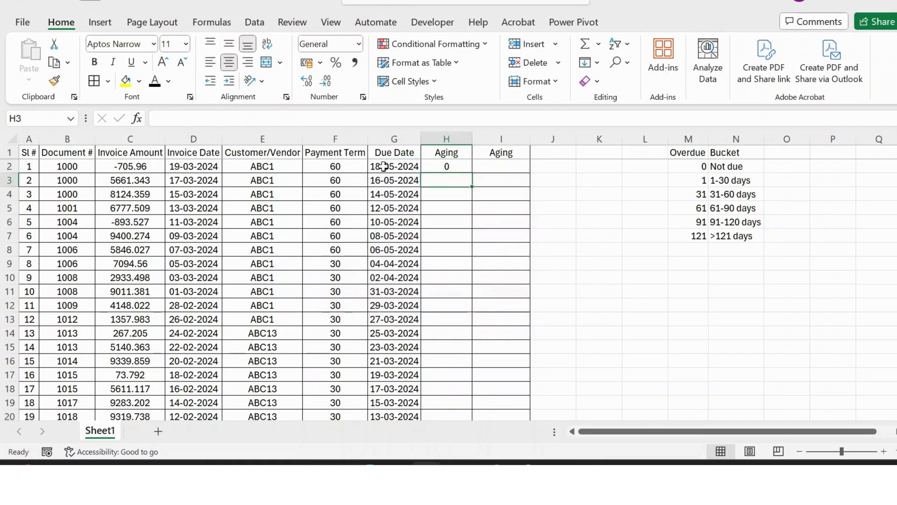
Fill the IF aging formula down column H and start renaming the duplicate header in I1
left_click(447, 166)
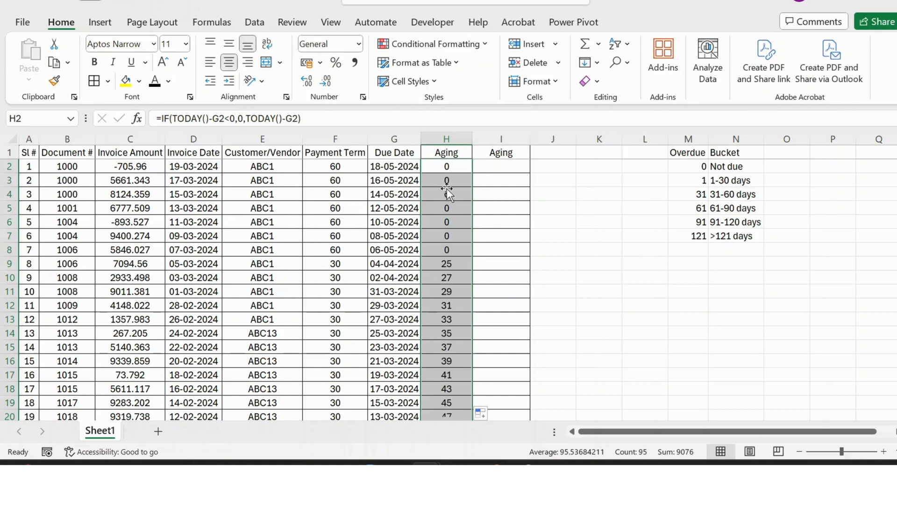
left_click(447, 207)
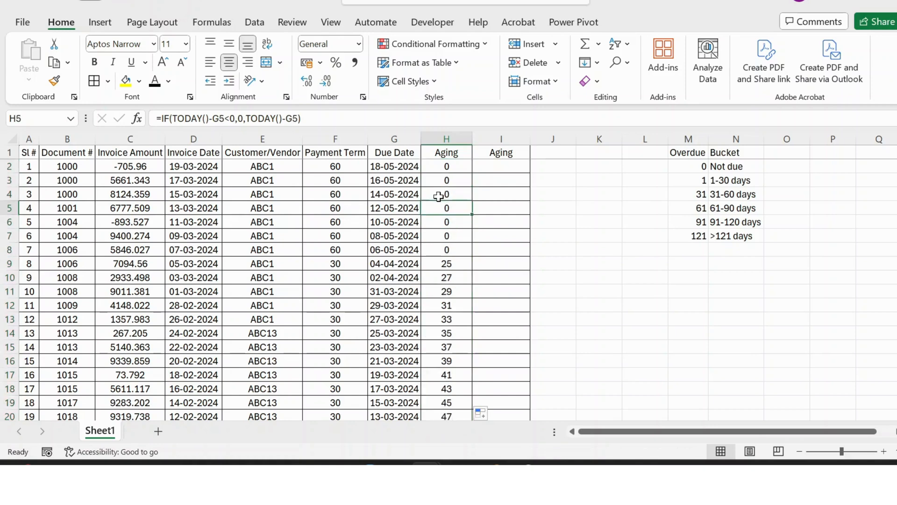
left_click(501, 151)
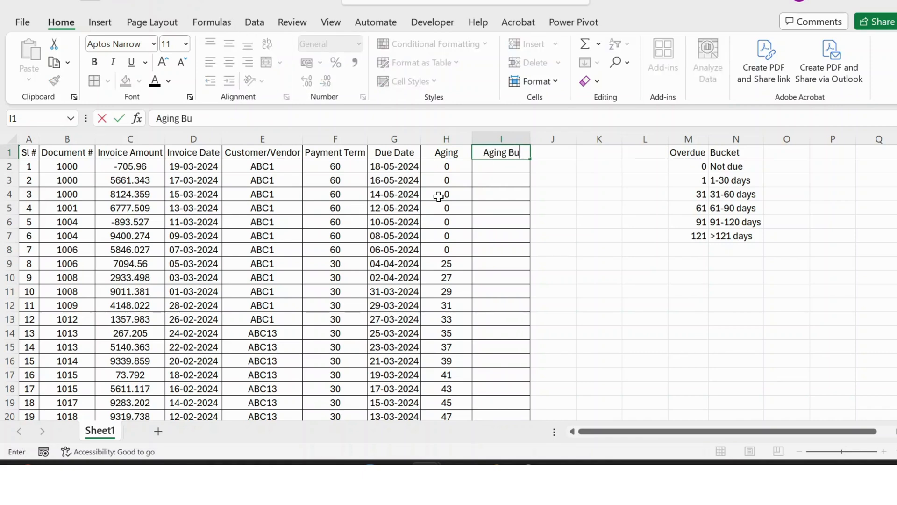
Finish the I1 heading as 'Aging Bucket' and review the Overdue/Bucket lookup thresholds
type("cket")
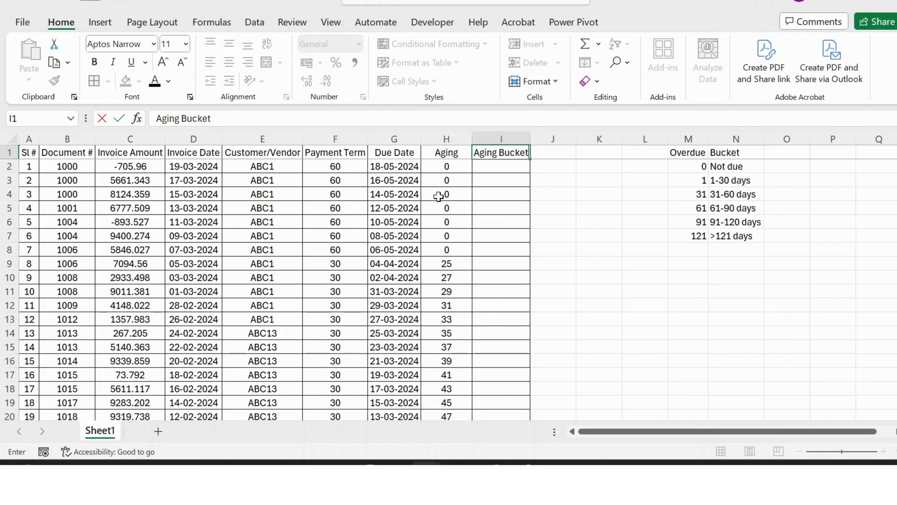
left_click(501, 166)
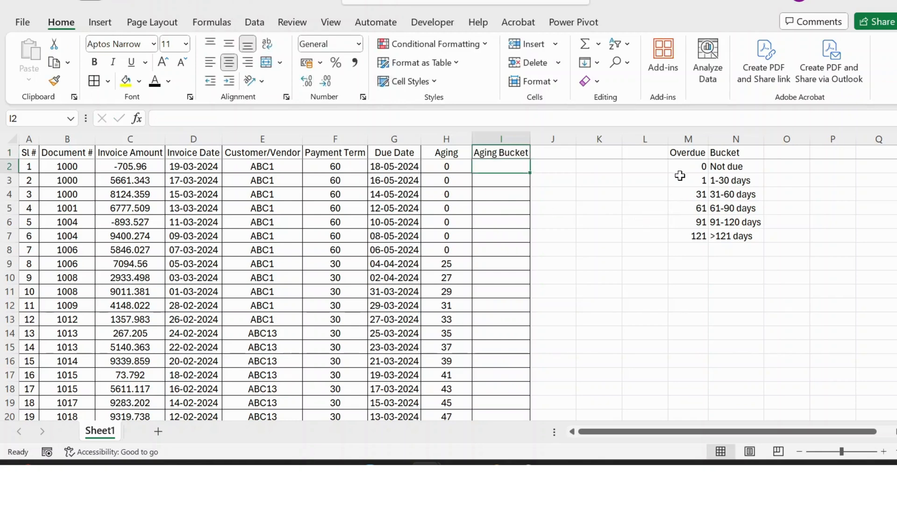
left_click(688, 166)
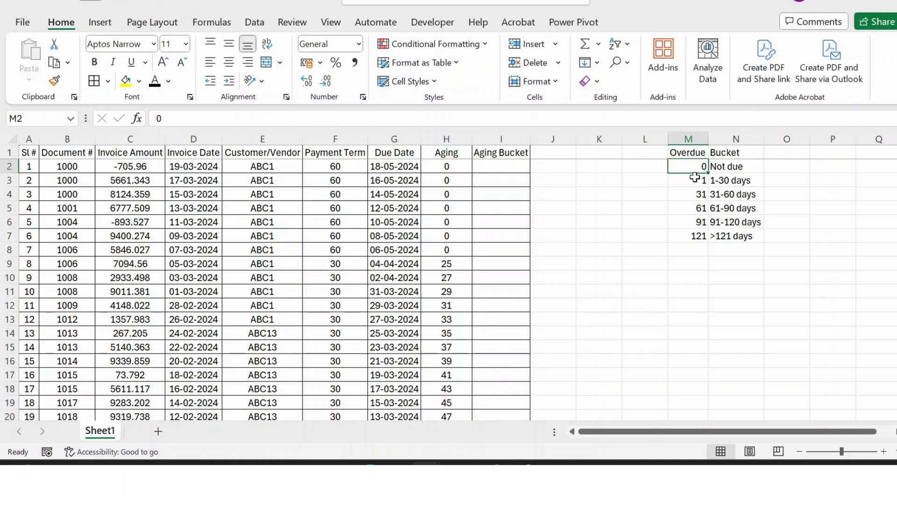
left_click(688, 180)
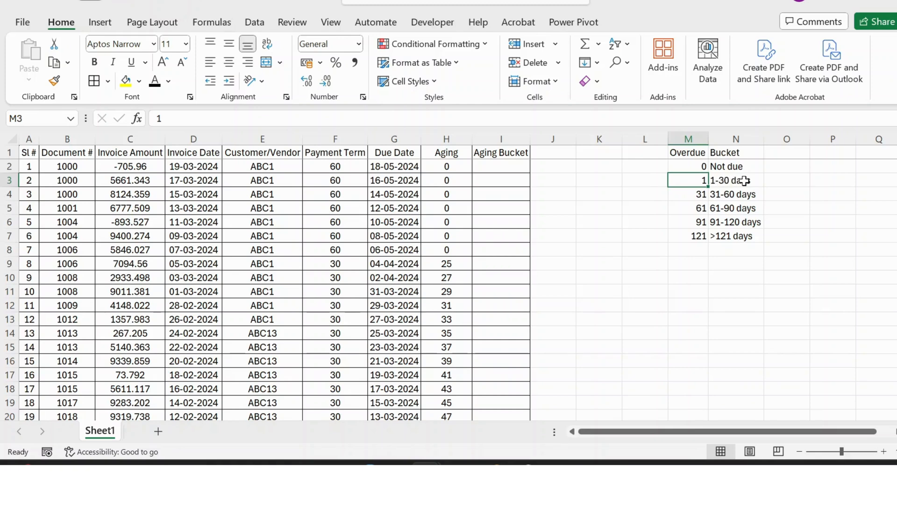
mouse_move(716, 193)
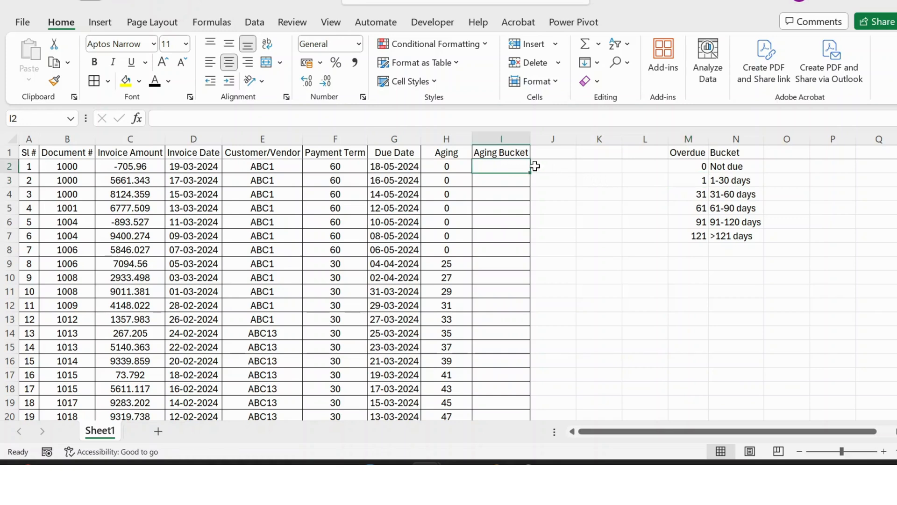
mouse_move(628, 163)
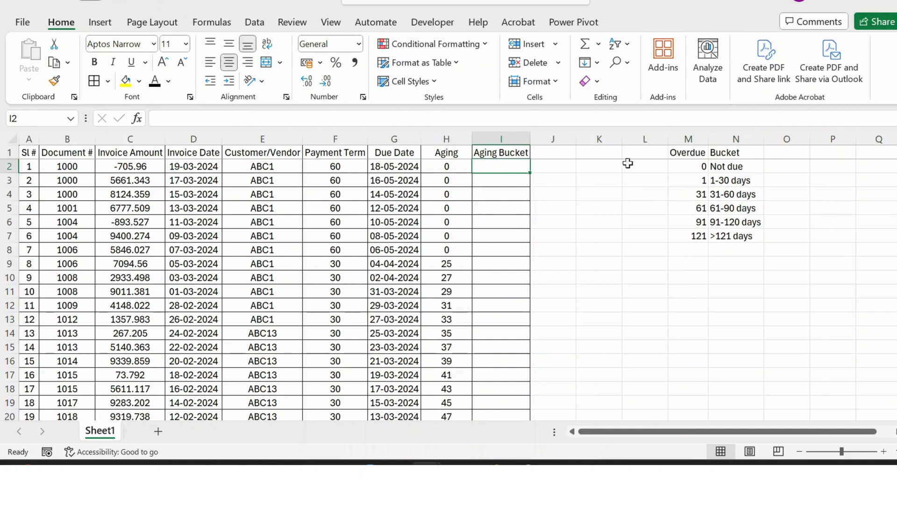
Enter =VLOOKUP(H2,$M$2:$N$7,2,TRUE) in I2 to look up each aging bucket
type("=vl")
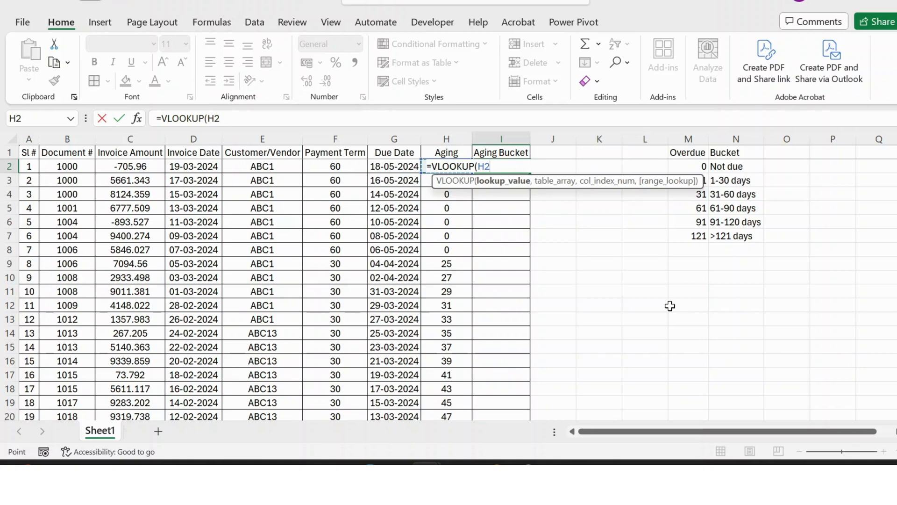
type(",")
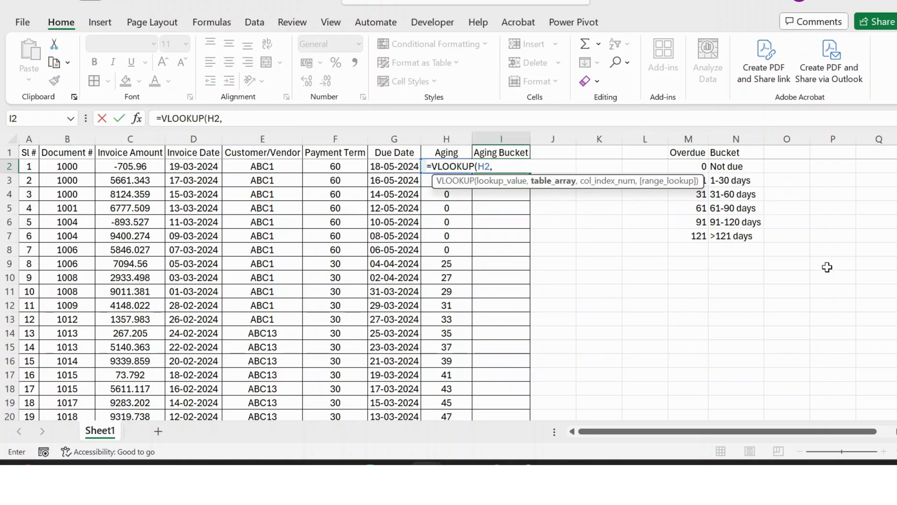
mouse_move(696, 166)
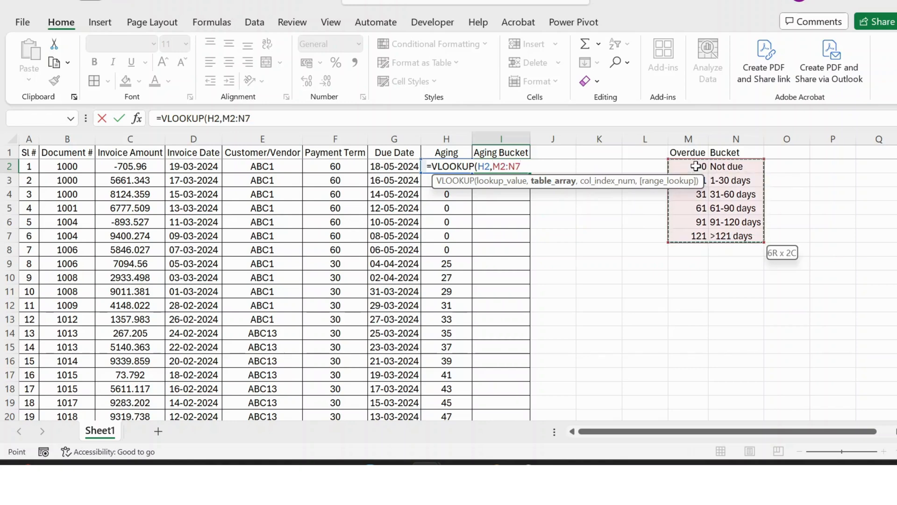
key("F4")
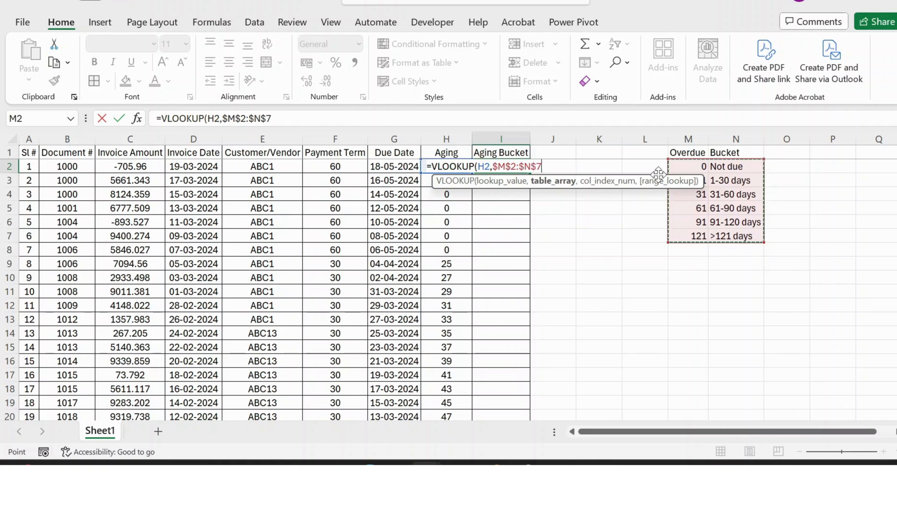
type(",")
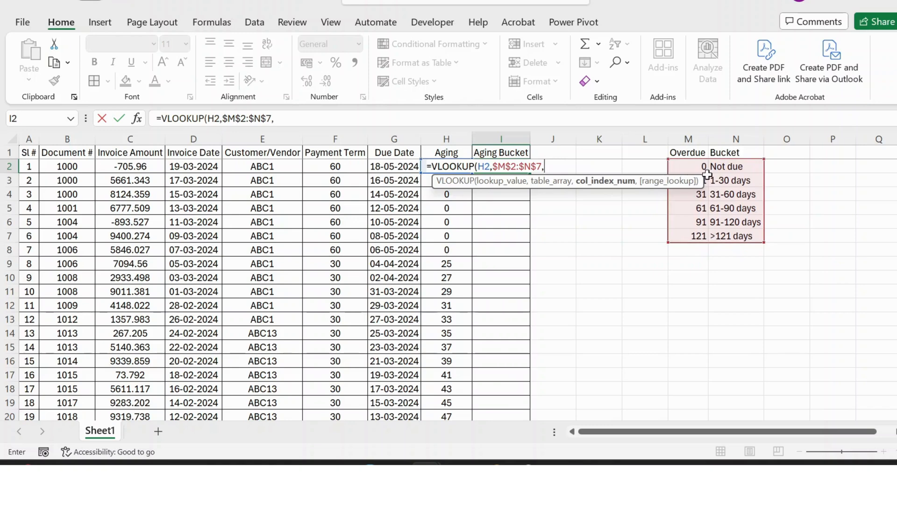
type("2")
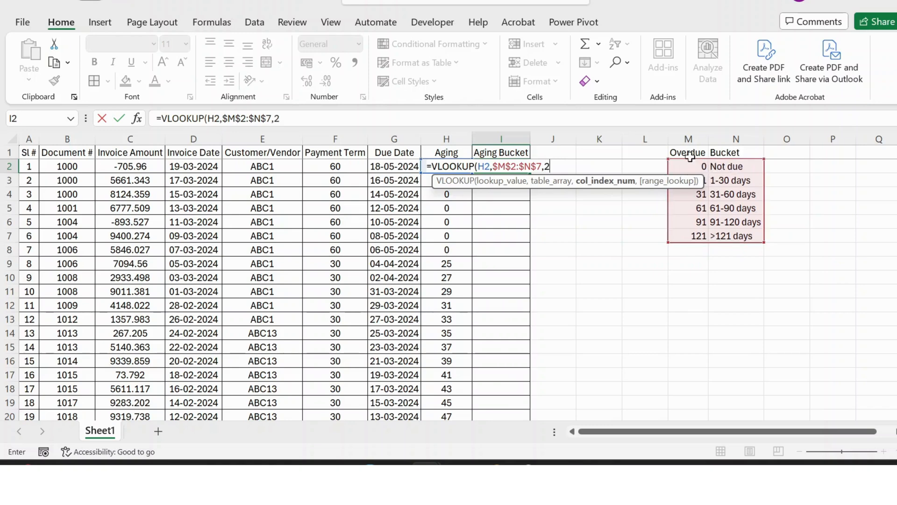
type(",")
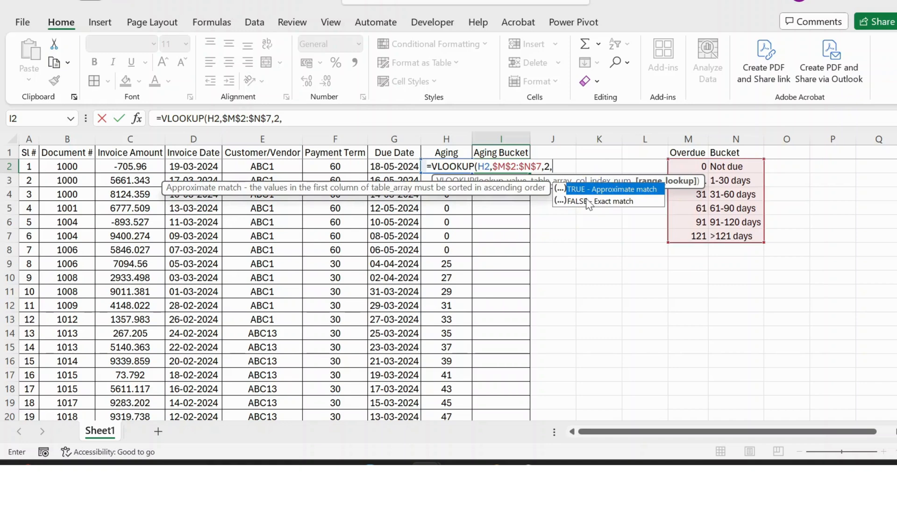
mouse_move(611, 198)
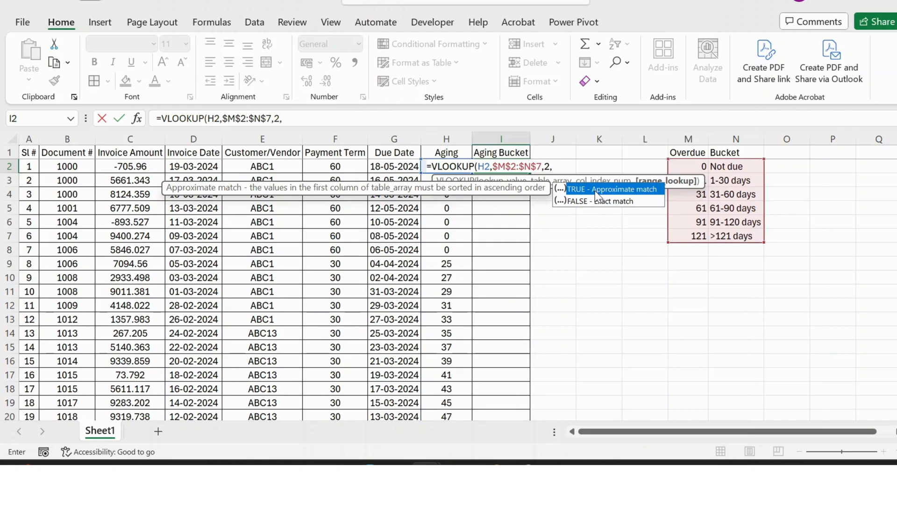
mouse_move(629, 186)
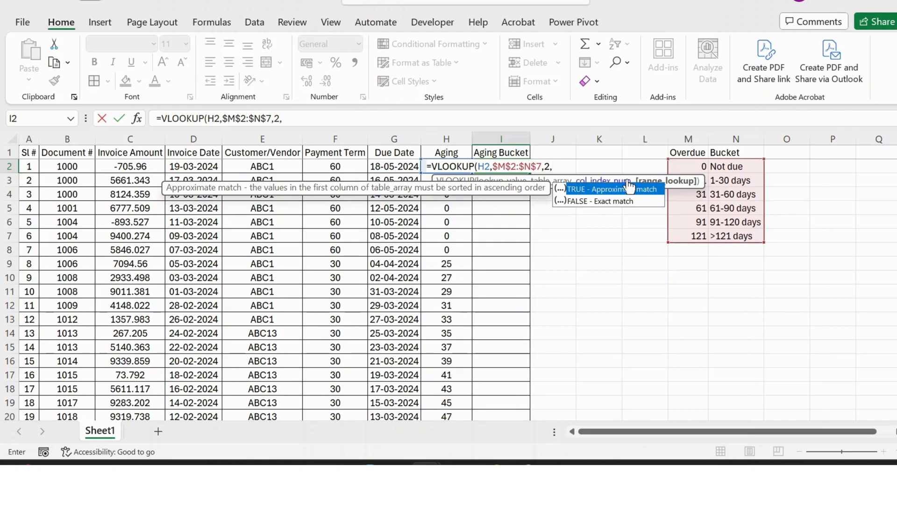
type("true")
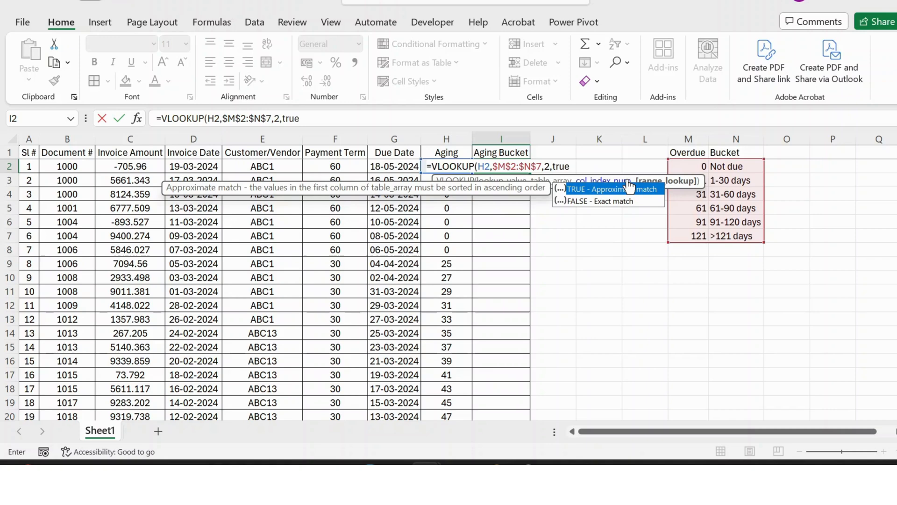
key("Enter")
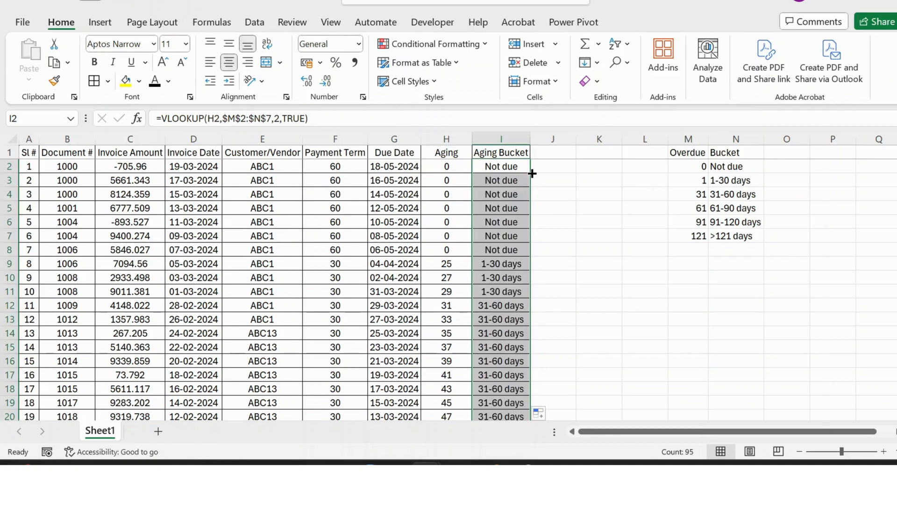
Select the whole invoice table A1:I96 as pivot source data
left_click(501, 291)
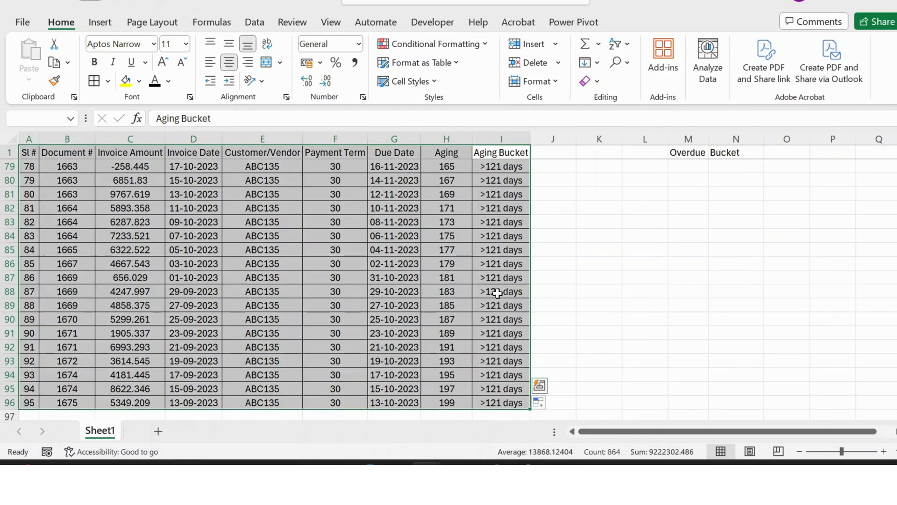
left_click(100, 22)
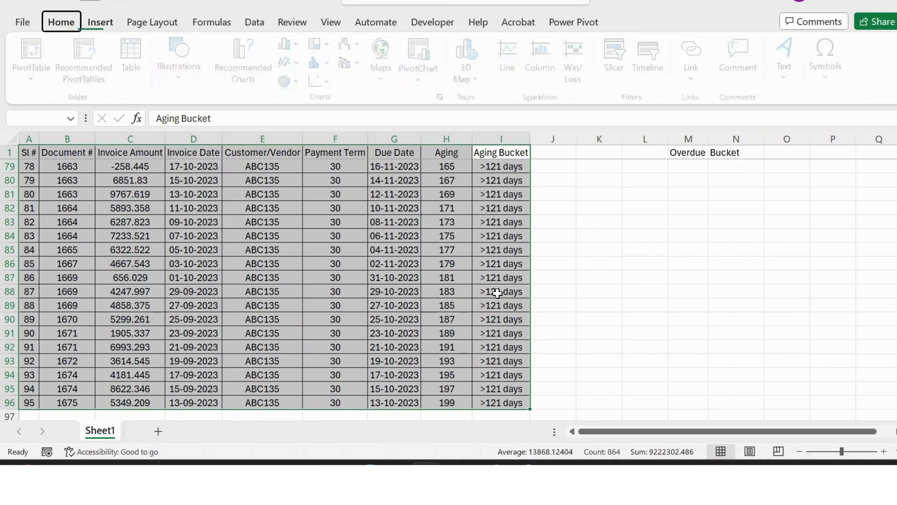
Insert a PivotTable from Sheet1!$A$1:$I$96 onto a new worksheet
left_click(30, 56)
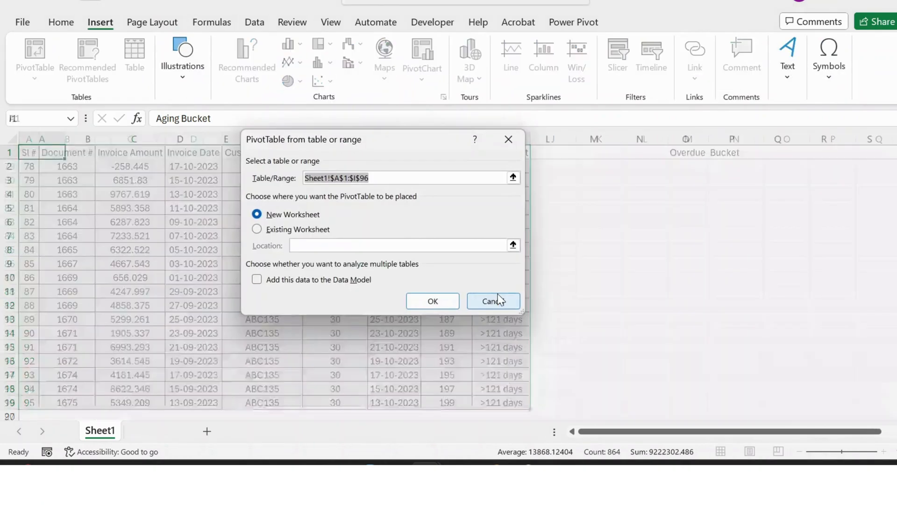
left_click(433, 301)
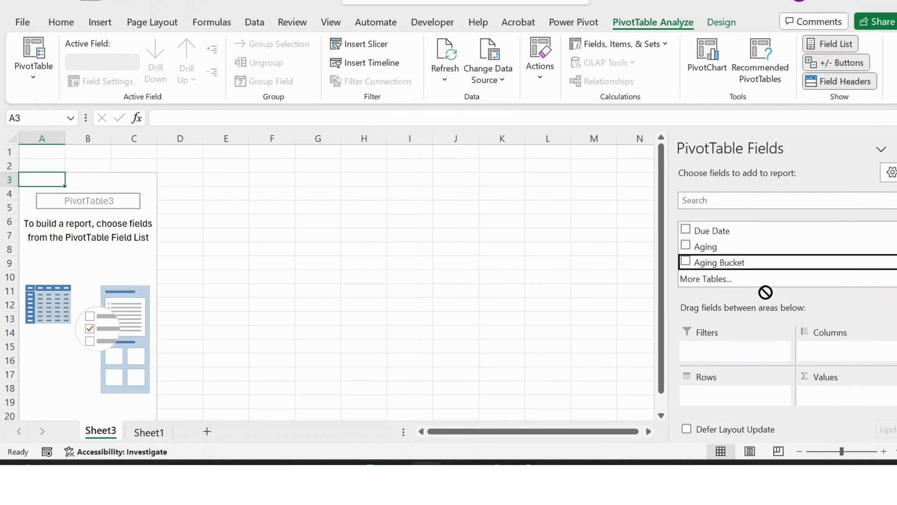
Place Aging Bucket in Columns, Customer/Vendor in Rows and Sum of Invoice Amount in Values
left_click(687, 261)
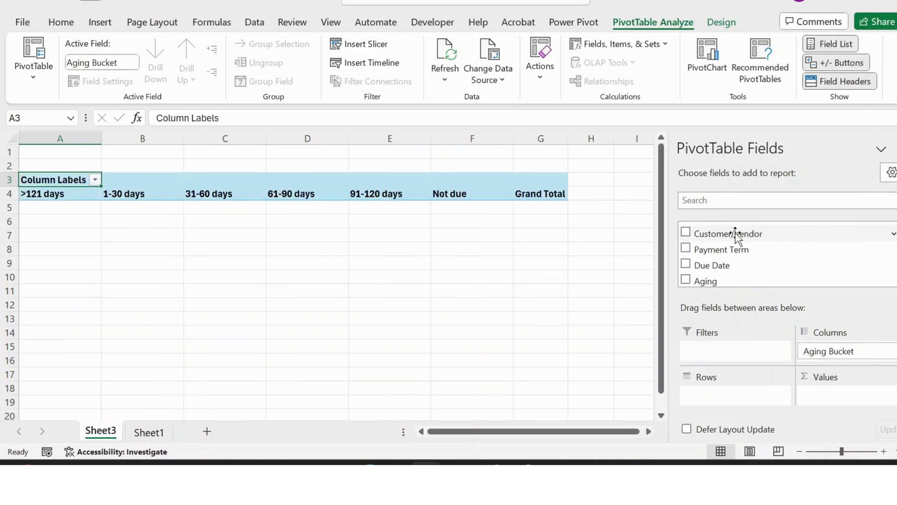
left_click(687, 232)
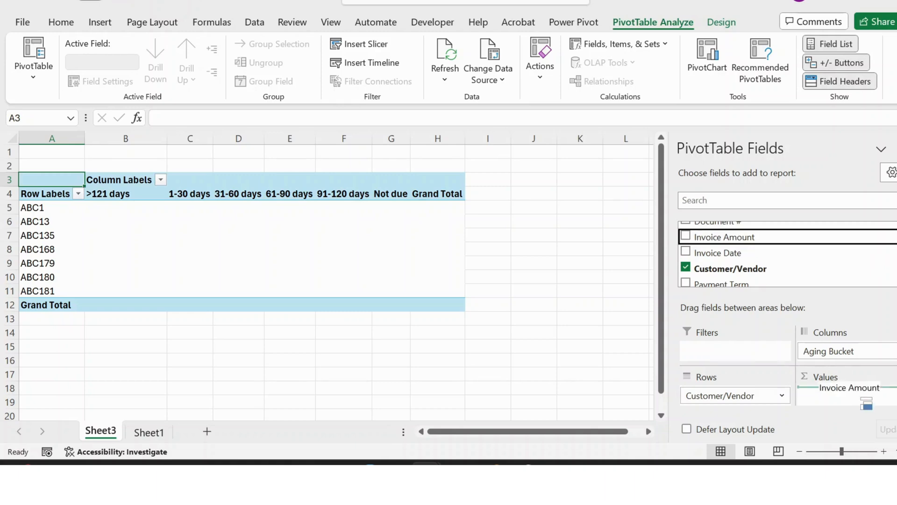
left_click(686, 237)
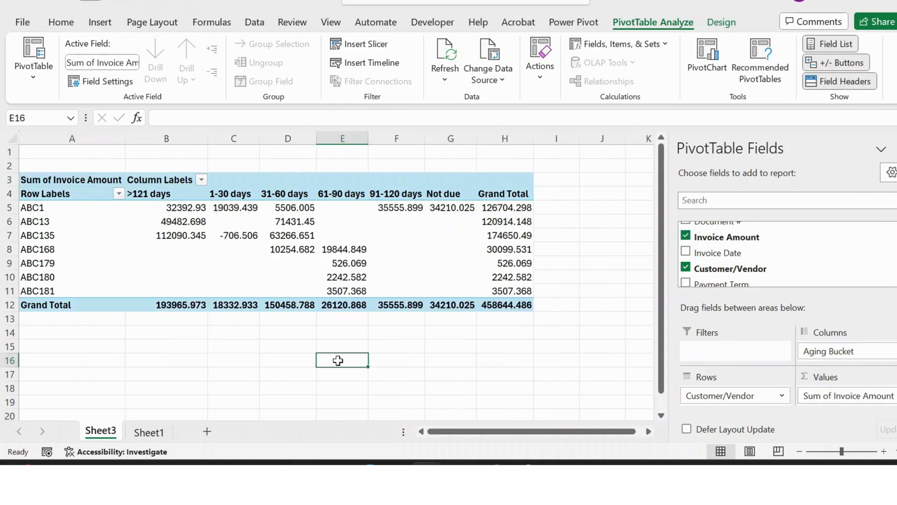
left_click(61, 23)
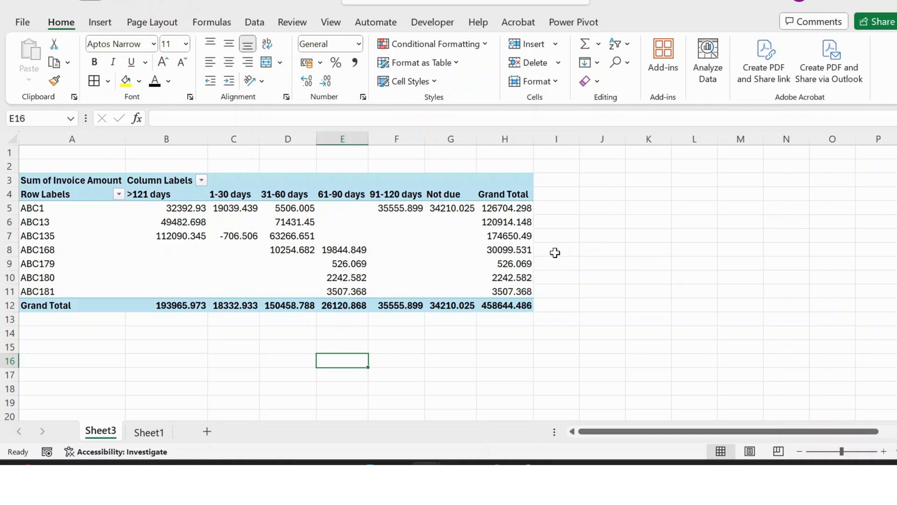